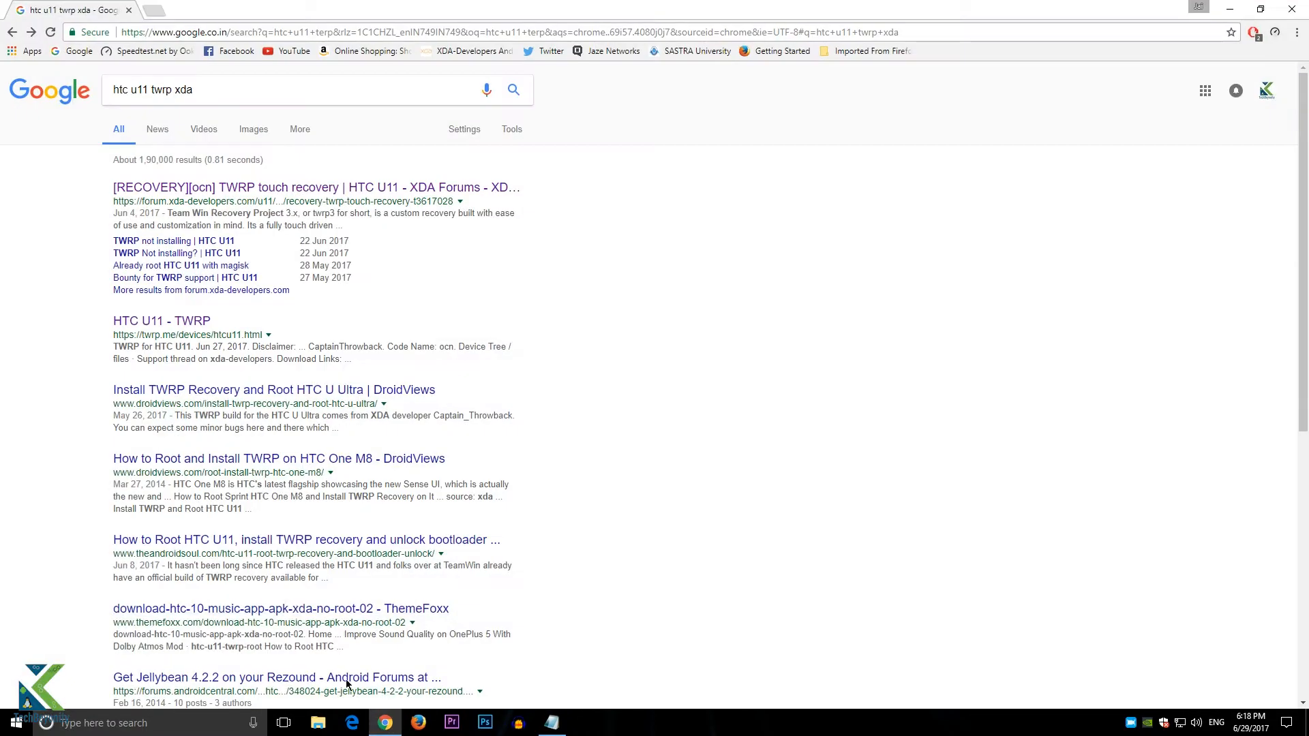
Step: Open the '[RECOVERY][ocn] TWRP touch recovery | HTC U11' XDA thread from the search results
{"action": "left_click", "coordinate": [315, 187]}
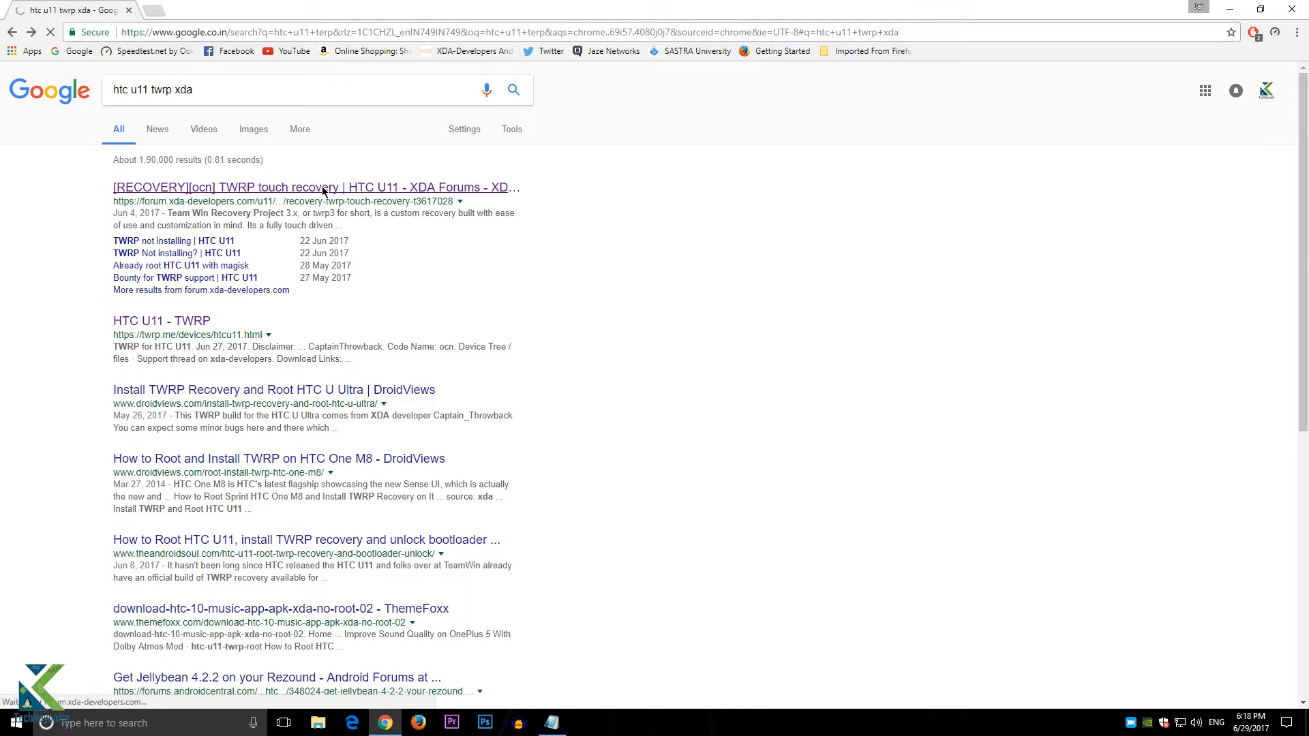
{"action": "left_click", "coordinate": [315, 187]}
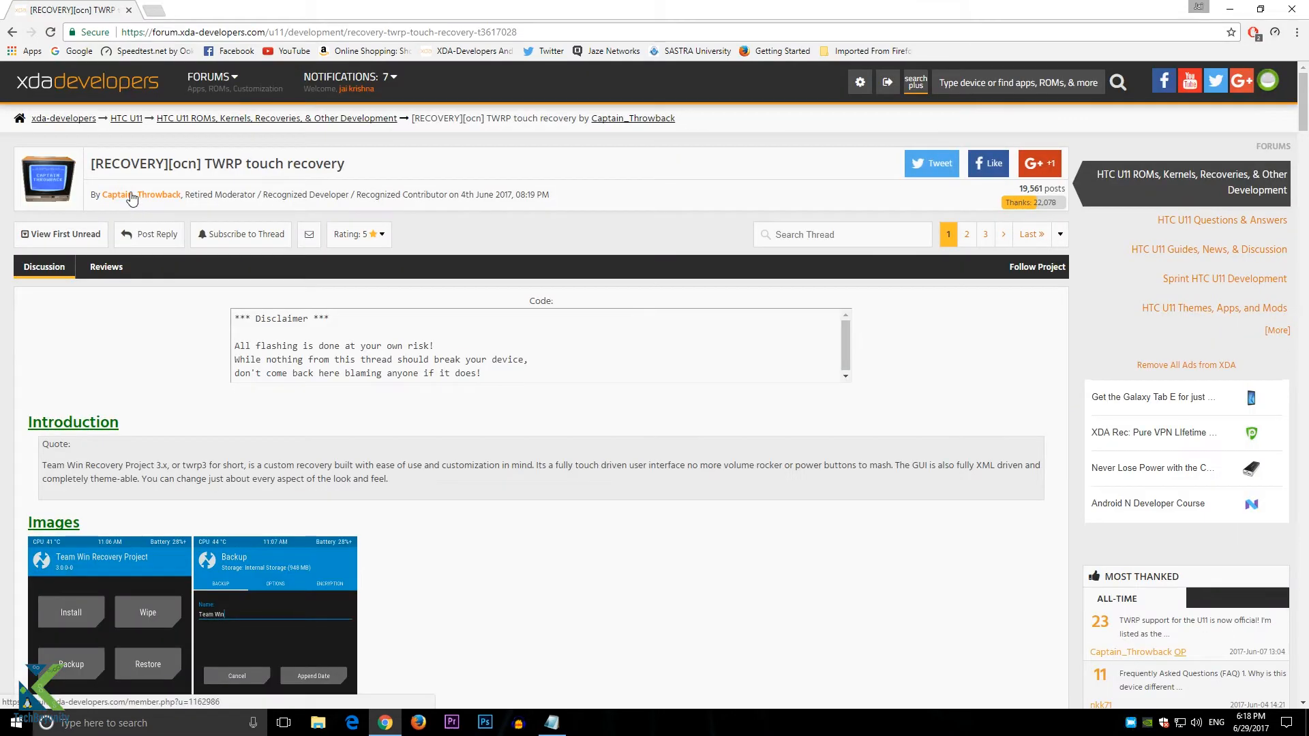
{"action": "scroll", "scroll_direction": "down", "scroll_amount": 3}
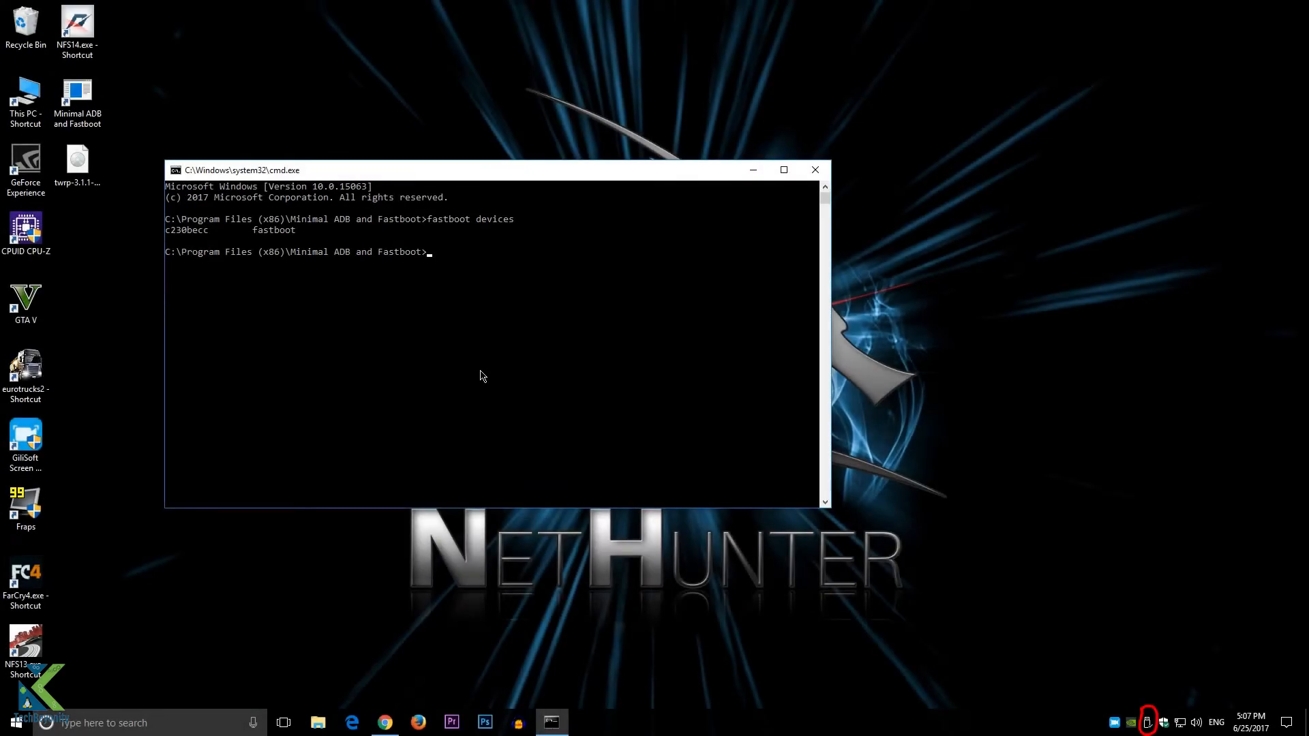
Step: Run 'fastboot devices' to verify the phone is listed as a fastboot device
{"action": "type", "text": "fast"}
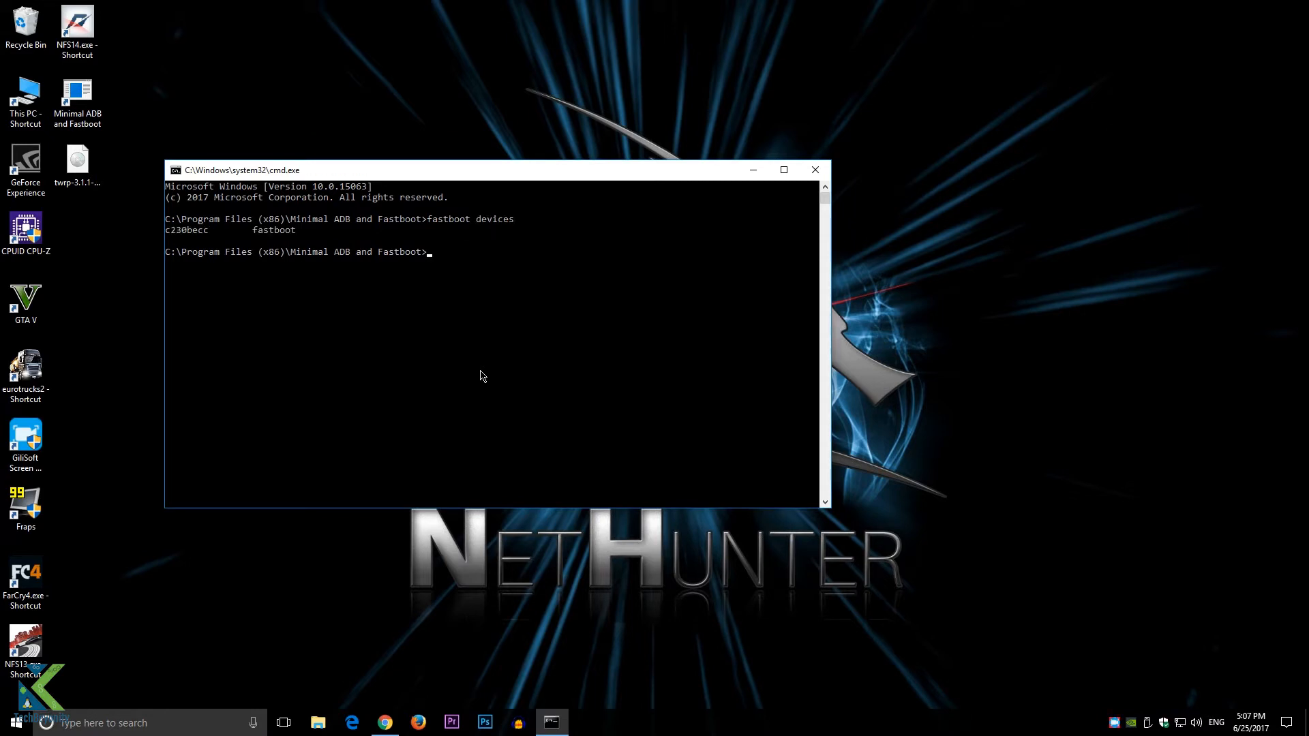
{"action": "mouse_move", "coordinate": [289, 257]}
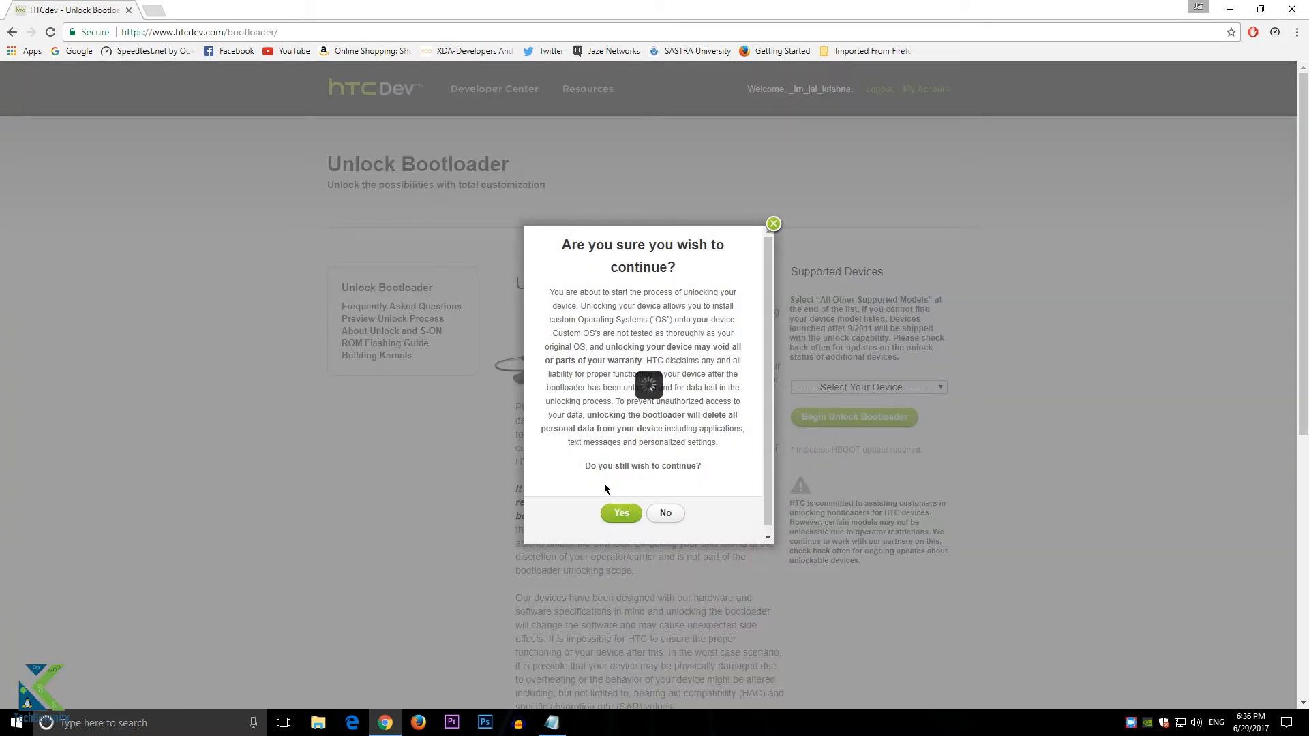
Step: Confirm Yes to continue the bootloader unlock and reach Step 6 on the identifier token
{"action": "left_click", "coordinate": [620, 513]}
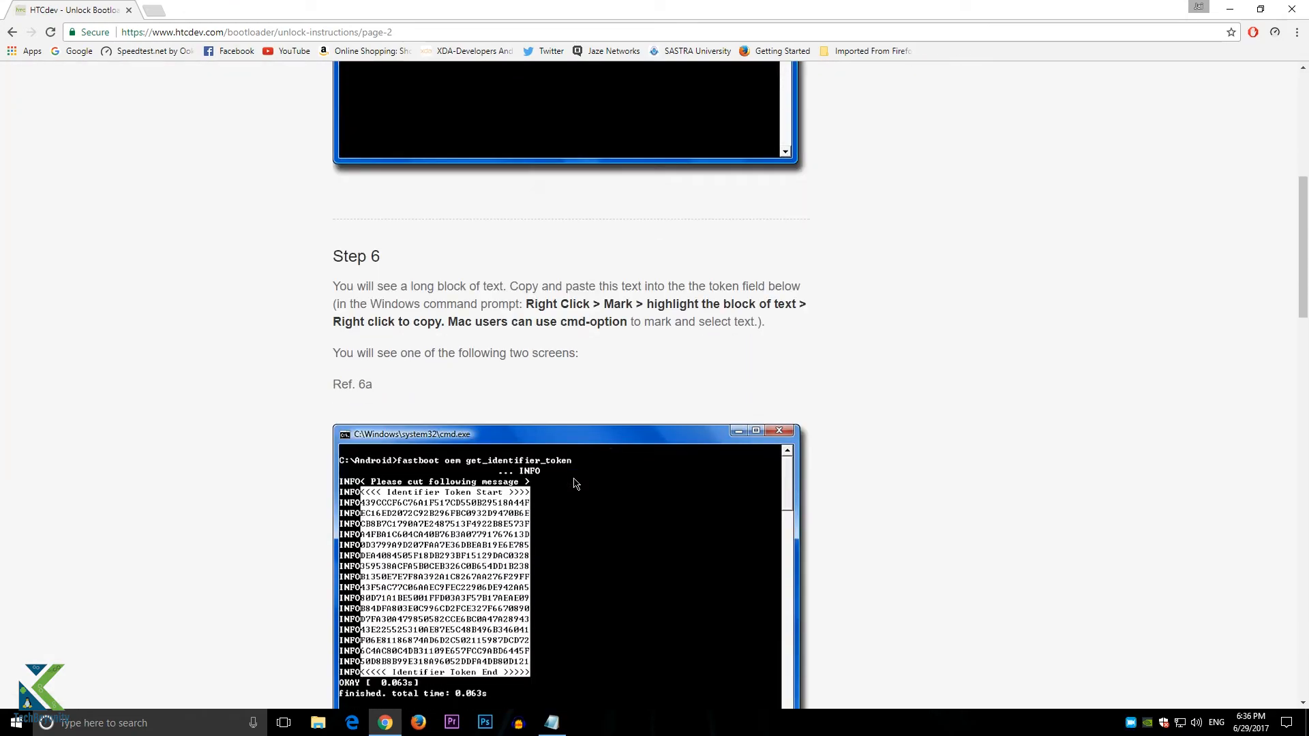
{"action": "scroll", "scroll_direction": "down", "scroll_amount": 3}
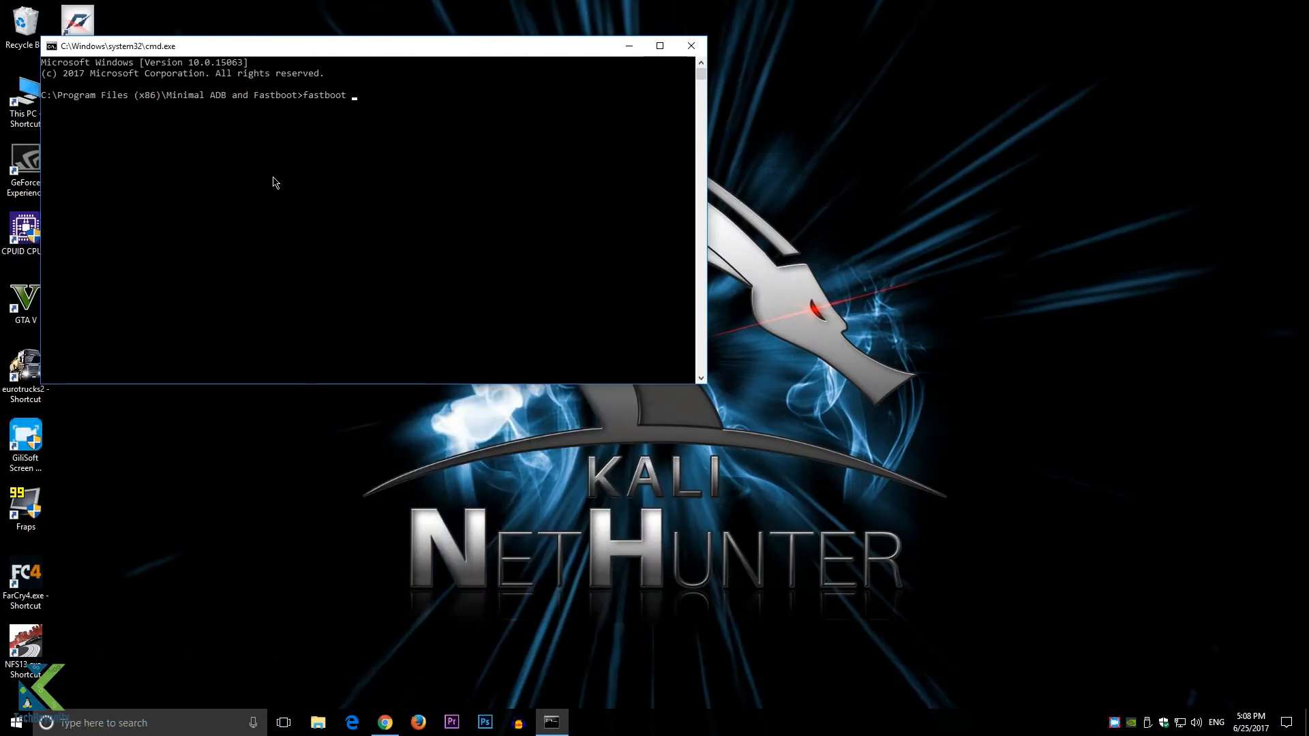
Step: Enter the 'fastboot flash recovery' command with the TWRP image to flash recovery
{"action": "type", "text": "flash reco"}
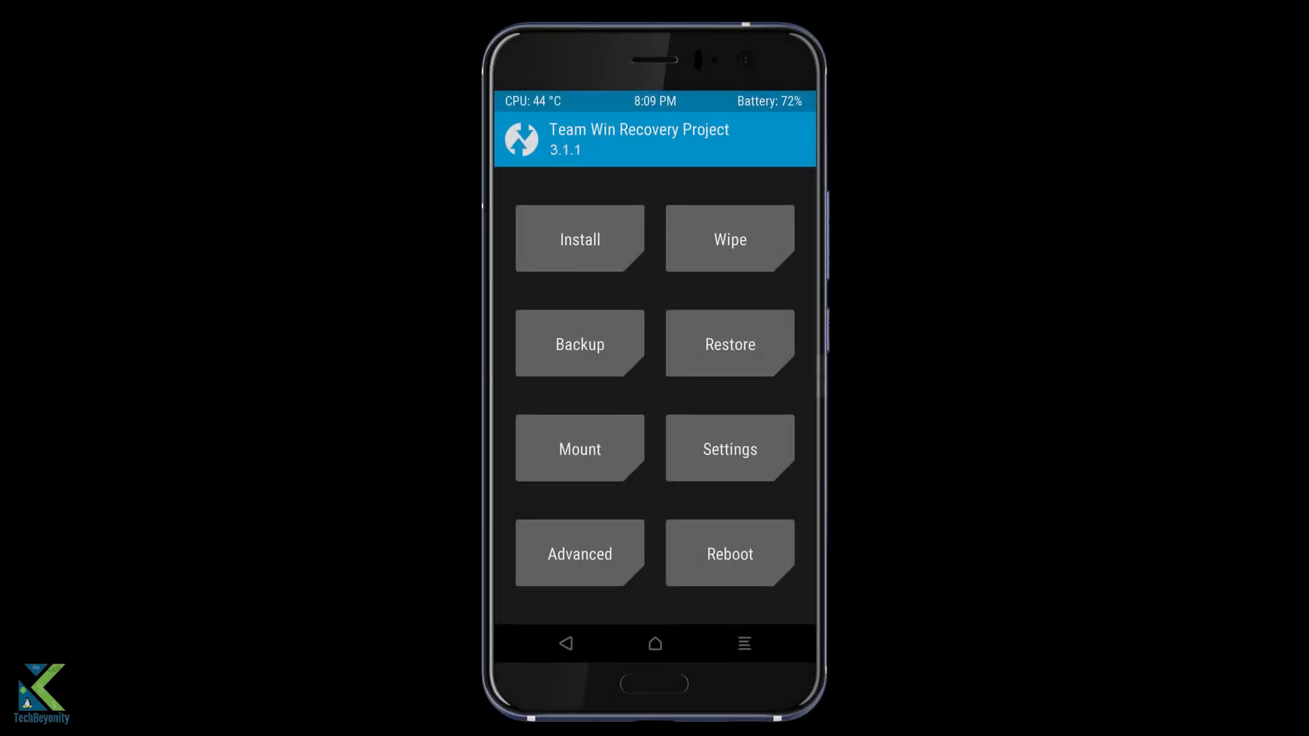
Step: Queue SuperSU-v2.79-201612051815.zip from /sdcard/Download via Install for flashing
{"action": "left_click", "coordinate": [578, 239]}
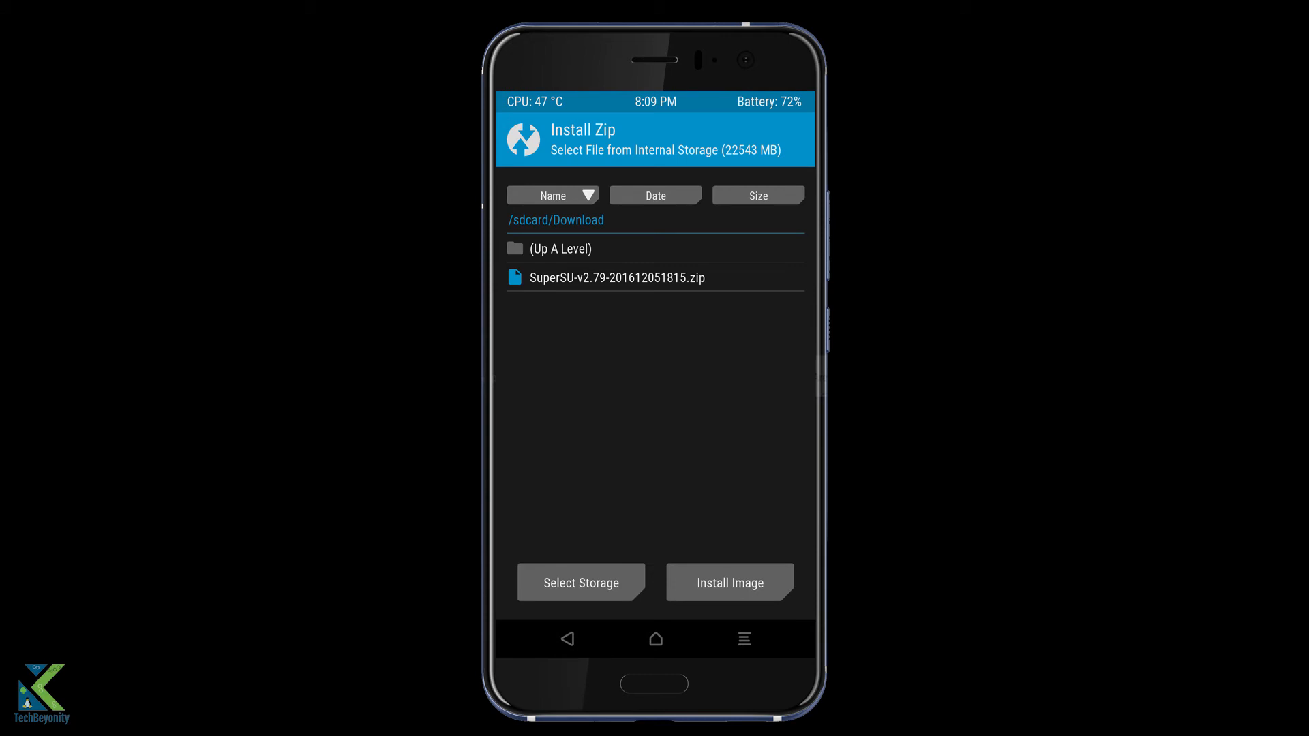
{"action": "left_click", "coordinate": [615, 277]}
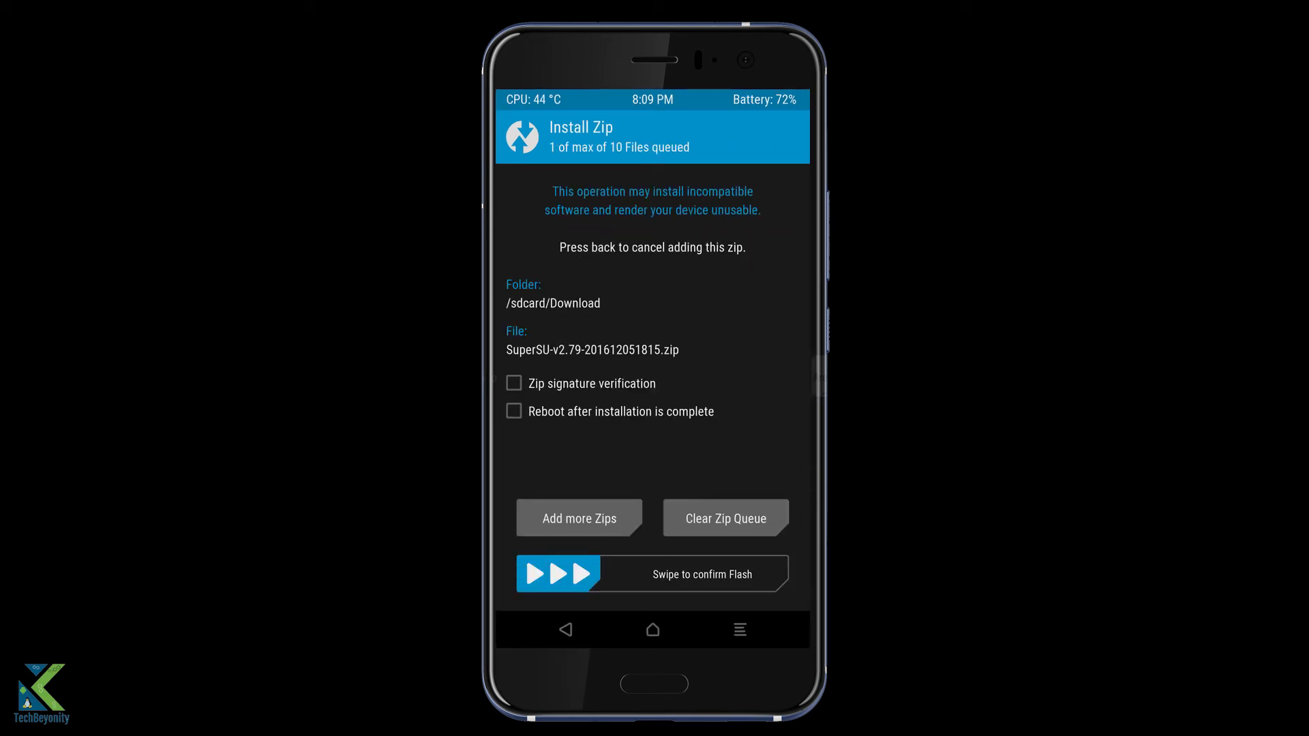